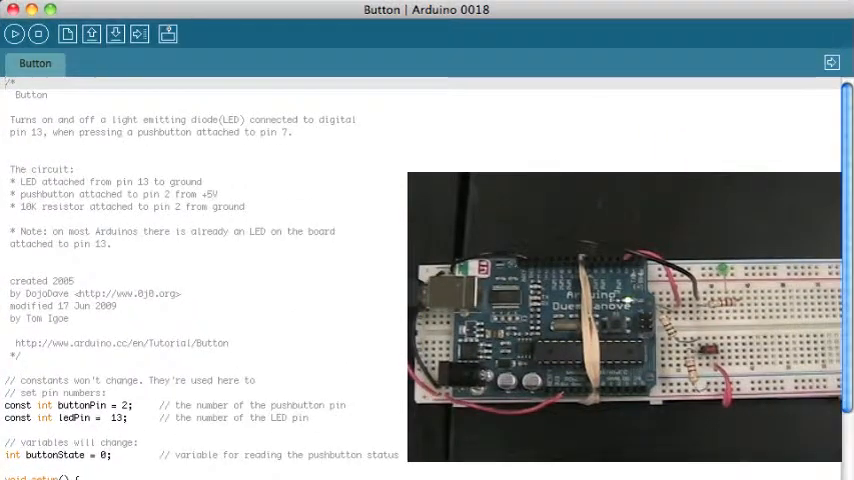
Scroll through the Button example sketch to review the setup and loop code
scroll(down, 3)
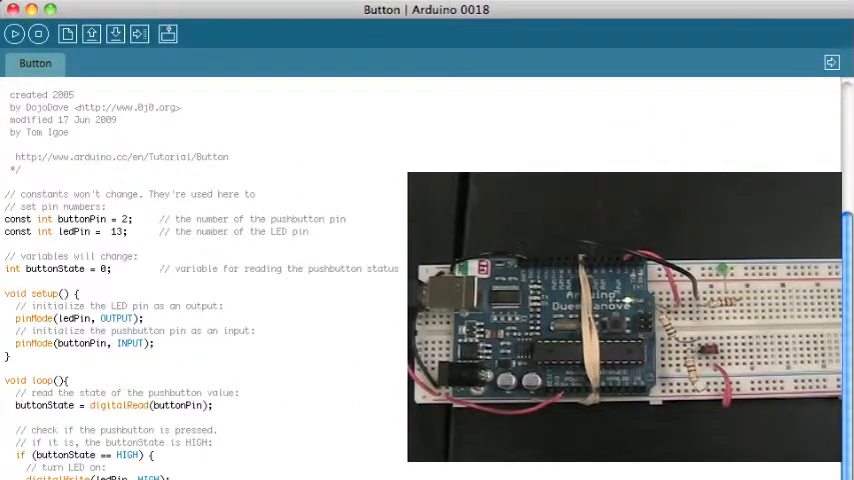
mouse_move(166, 46)
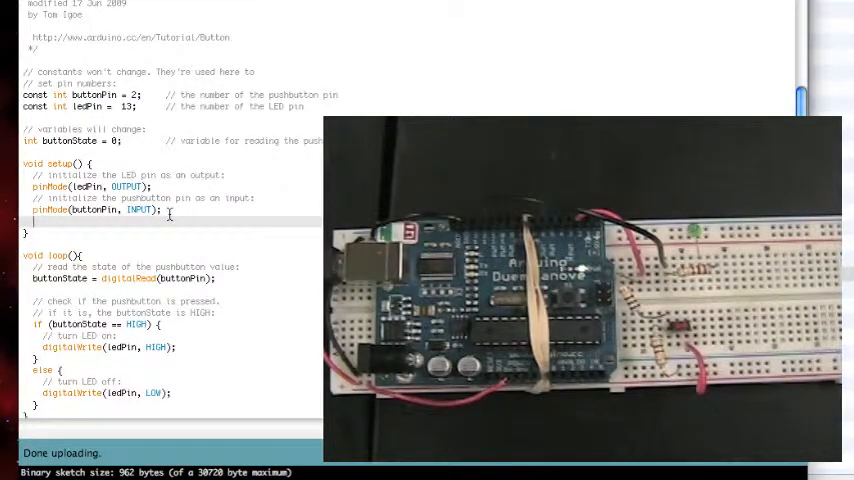
Add Serial.begin(9600); to setup() to start serial at 9600 baud
text(Serial.begin()
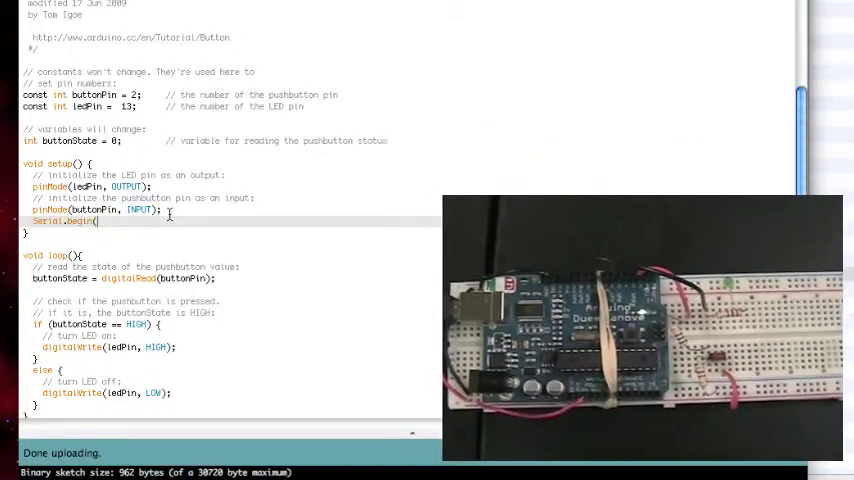
text(9600);)
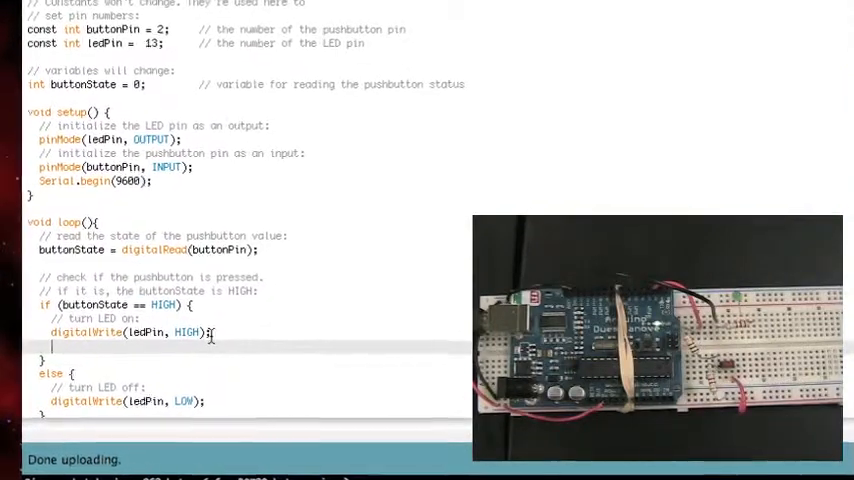
Add Serial.print("The Button Was Pressed"); after the button's digitalWrite(ledPin, HIGH)
text(S)
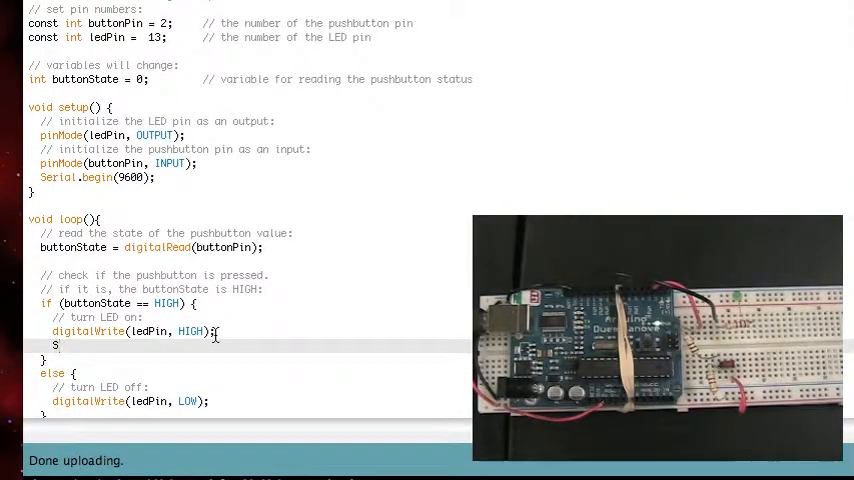
text(erial.print)
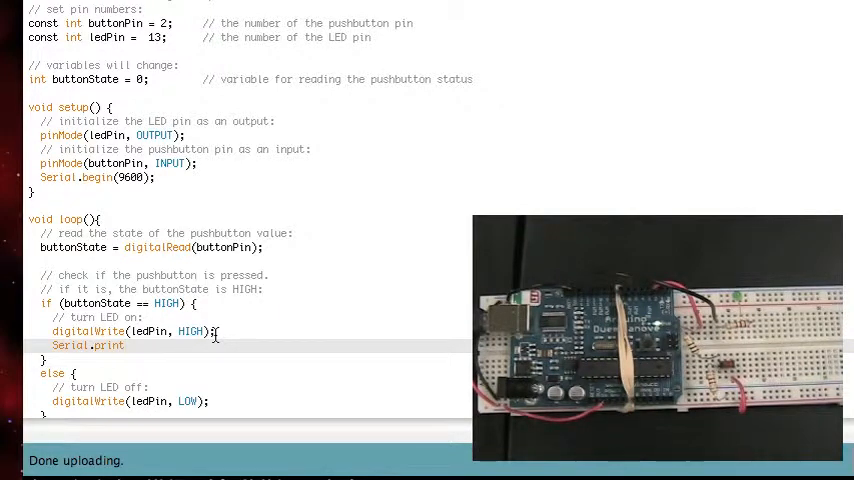
text(("The Button)
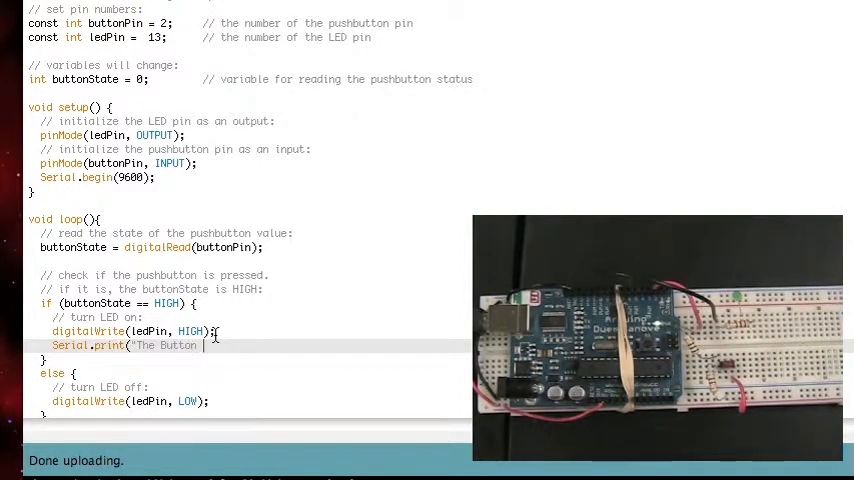
text(was)
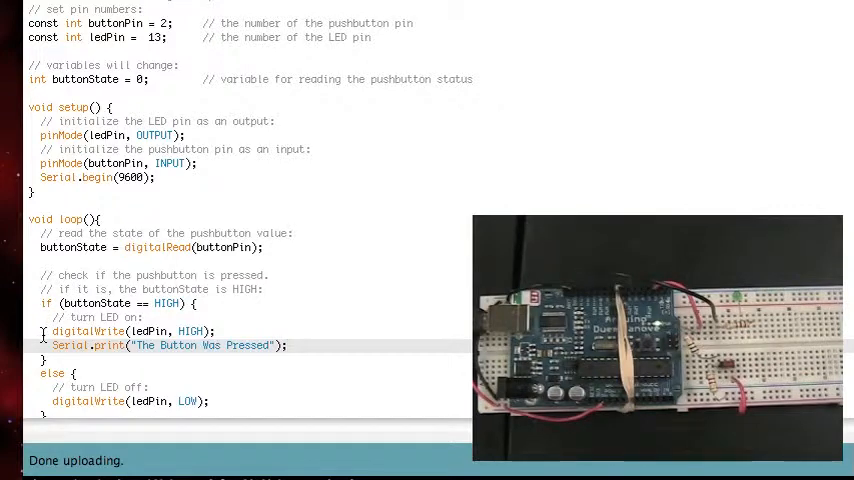
double_click(84, 344)
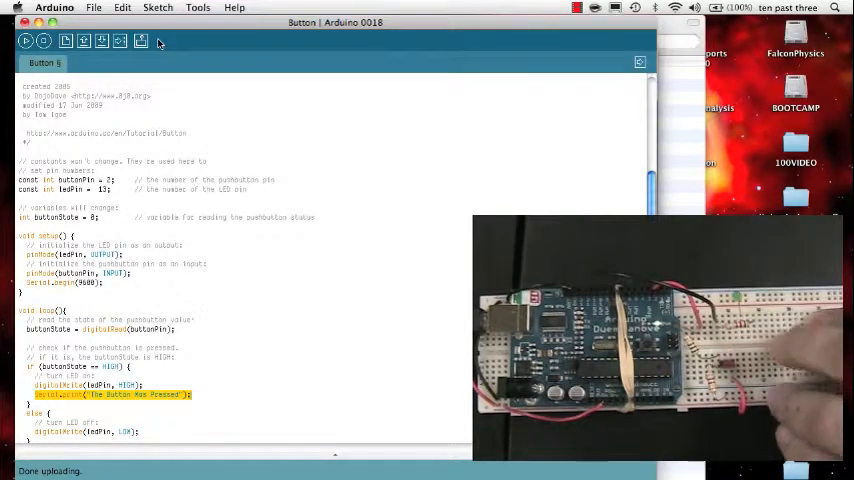
Show the serial monitor with "The Button Was Pressed" output running together on one line
click(140, 40)
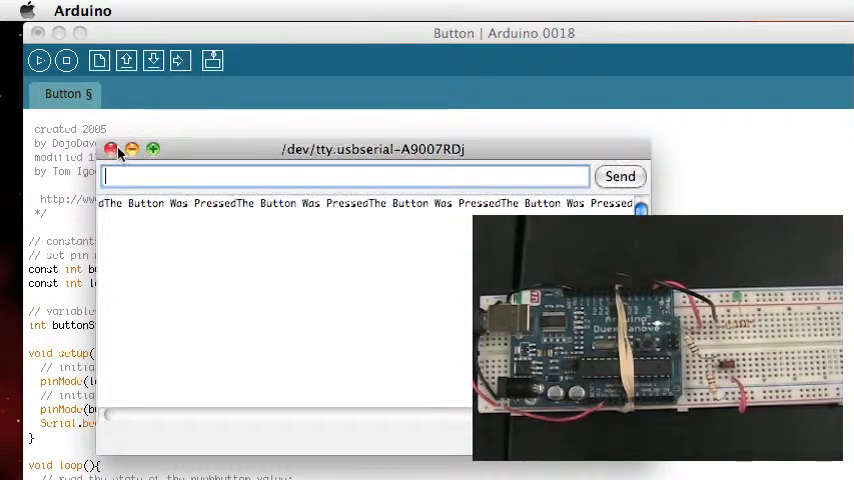
Change Serial.print to Serial.println so each message prints on its own line, then close the monitor
click(112, 148)
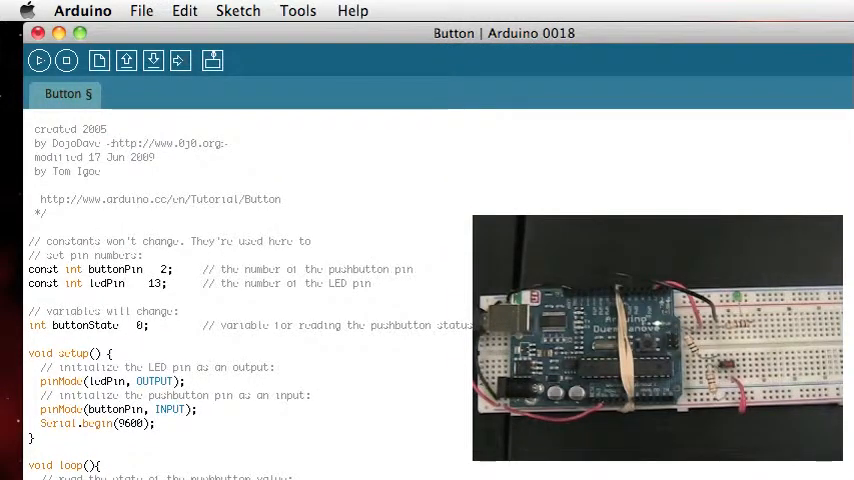
scroll(down, 3)
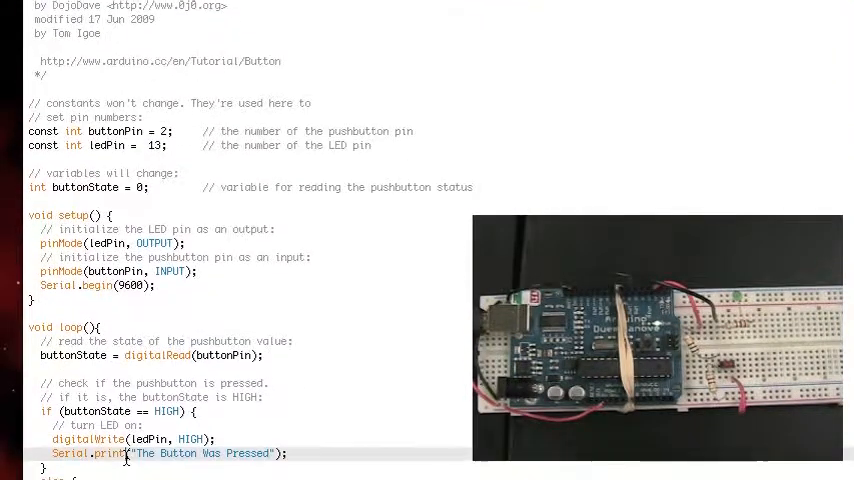
text(ln)
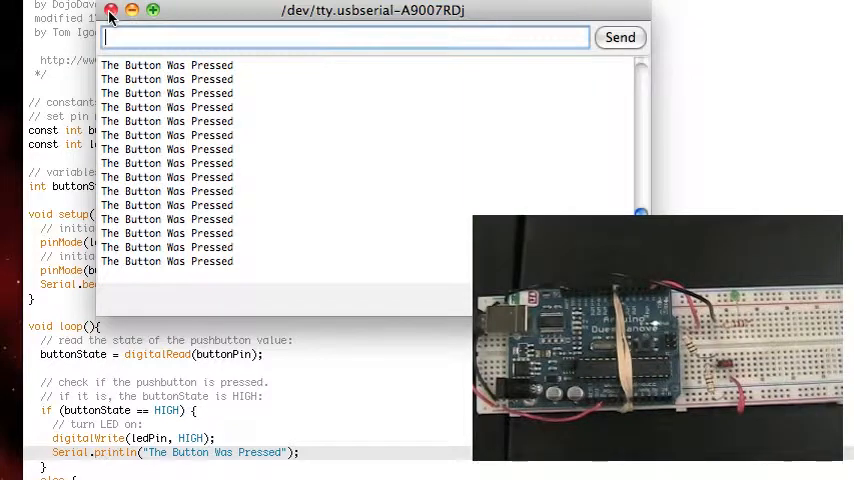
click(116, 12)
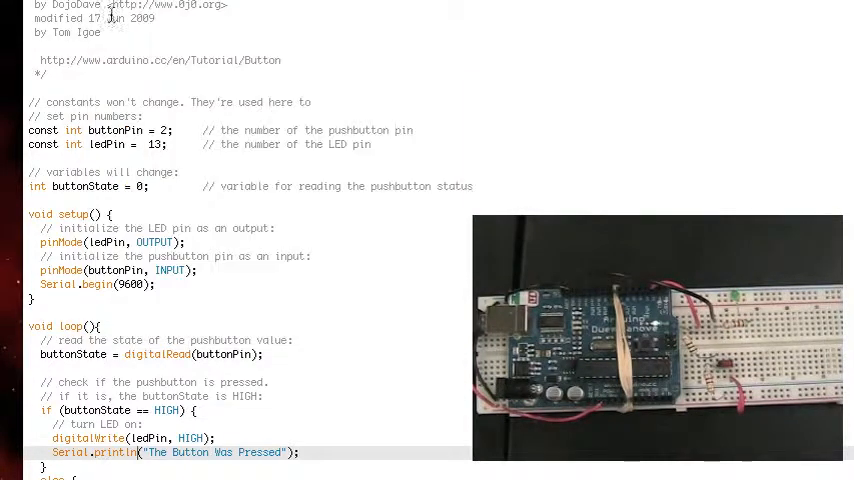